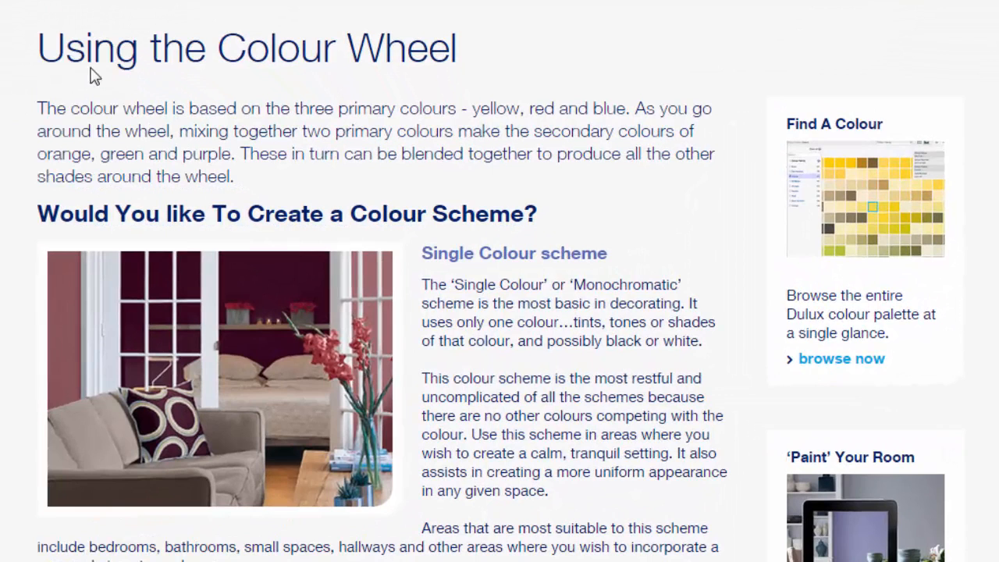
Step: Scroll through the Dulux colour-wheel article from single and contrasting schemes to Harmonious and Dynamic, then switch to Adobe Color
scroll("down", 3)
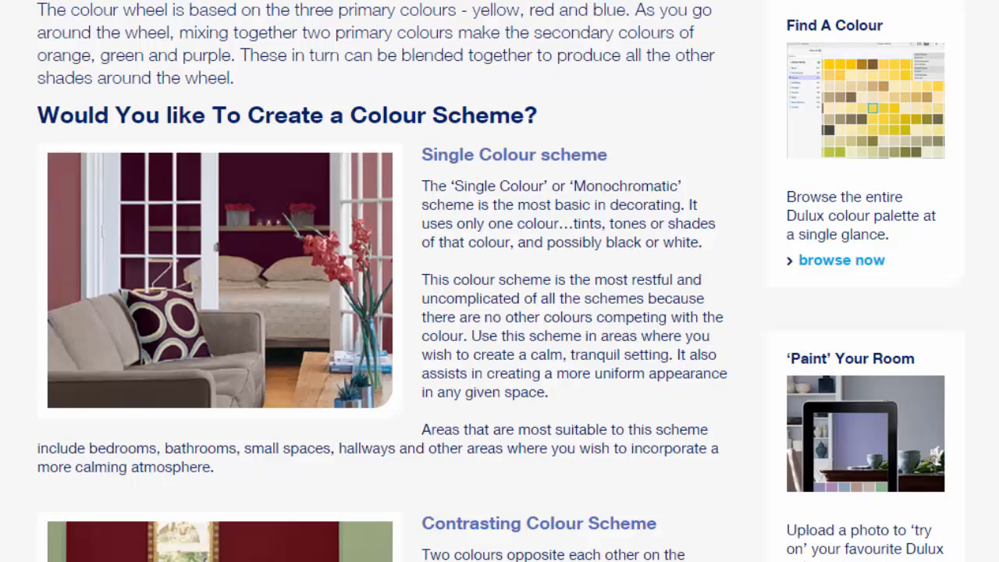
scroll("down", 3)
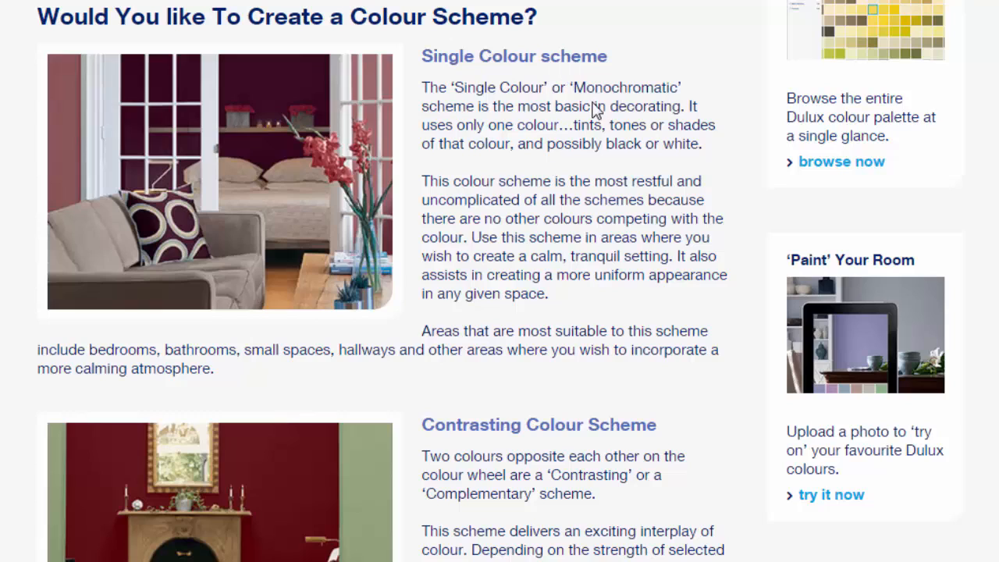
mouse_move(481, 173)
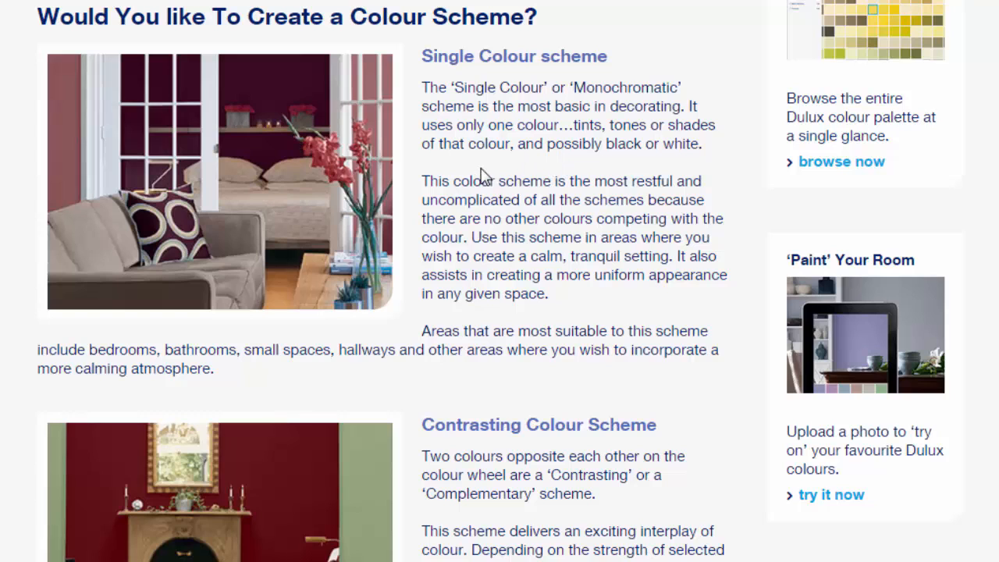
scroll("down", 3)
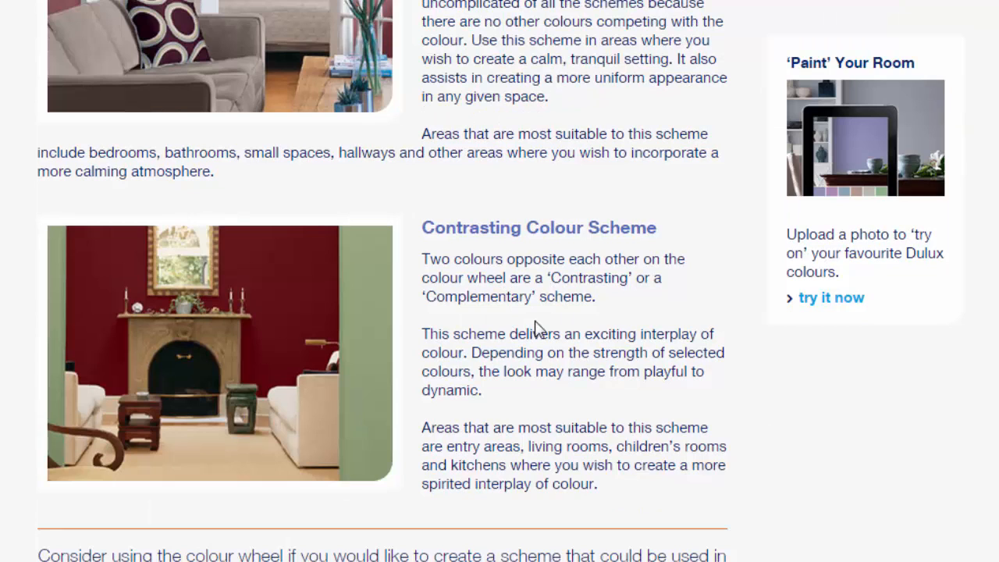
scroll("down", 3)
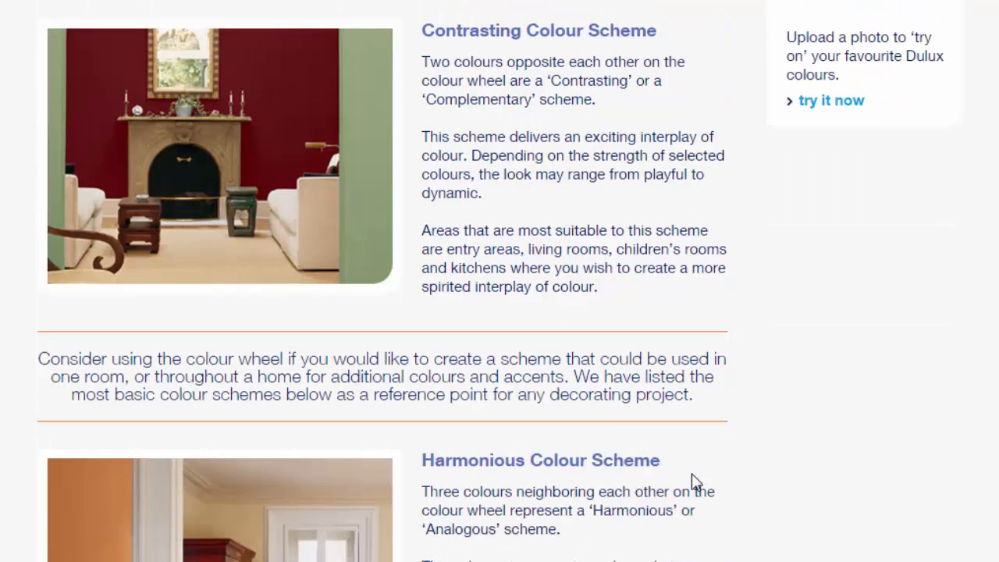
scroll("down", 3)
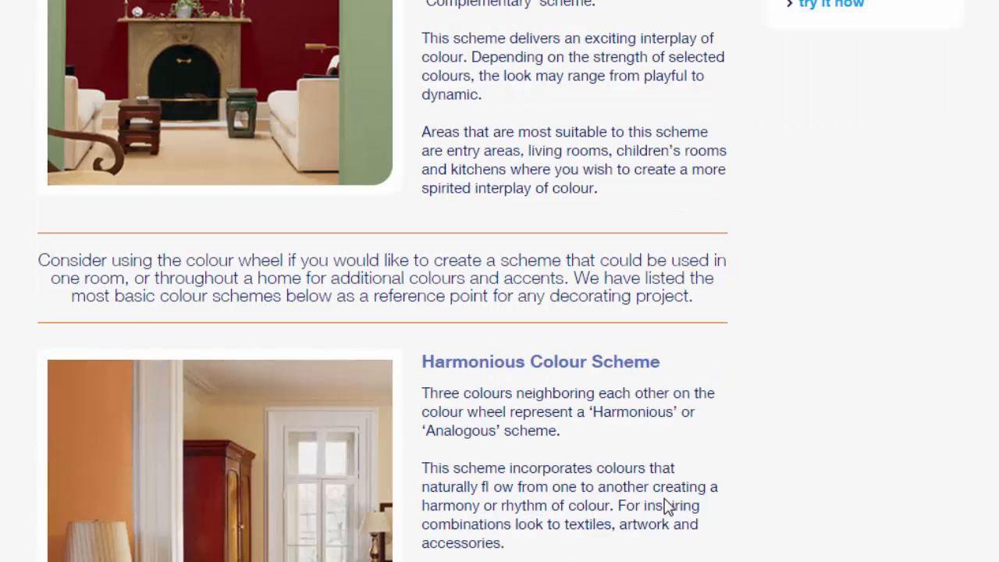
scroll("down", 3)
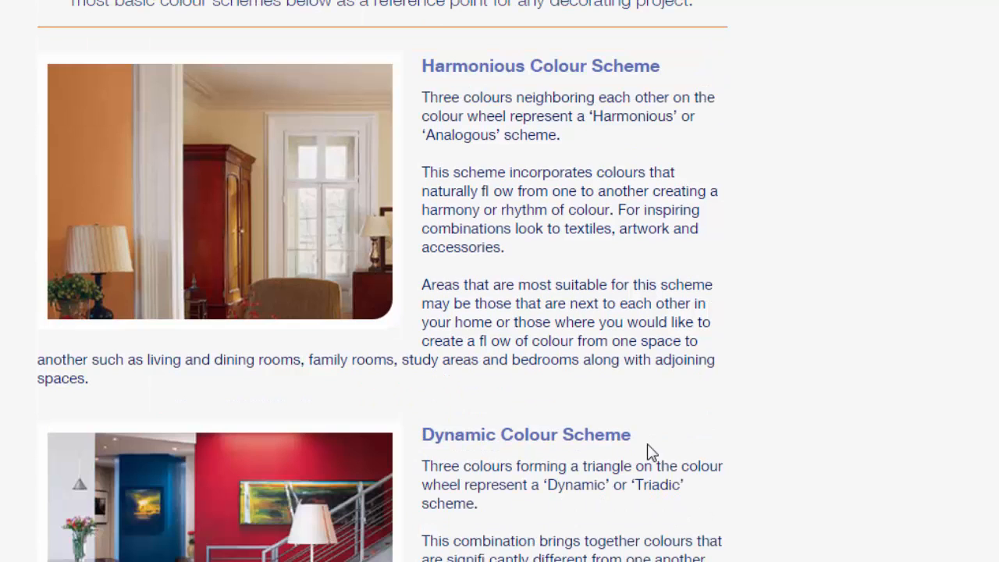
left_click(350, 7)
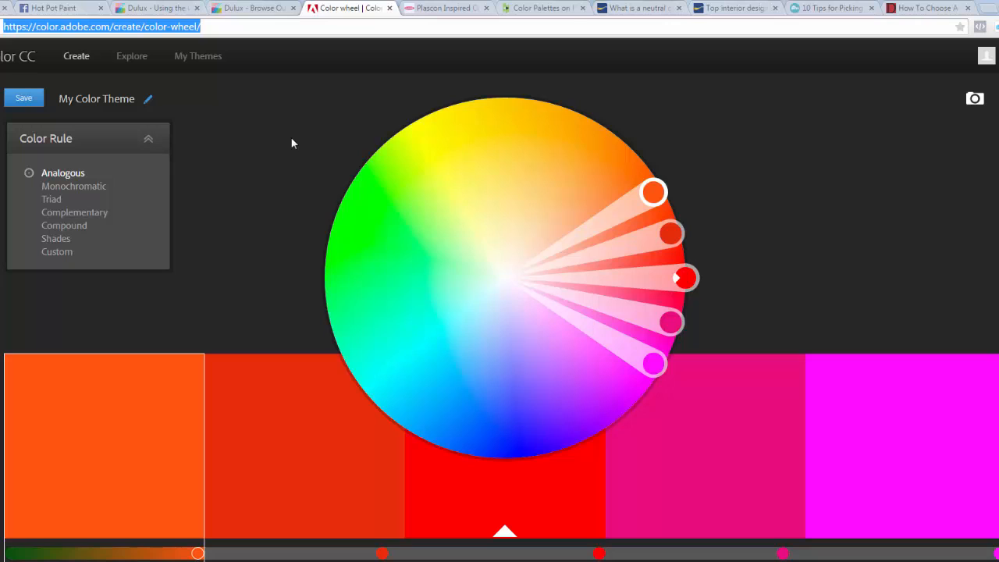
mouse_move(237, 91)
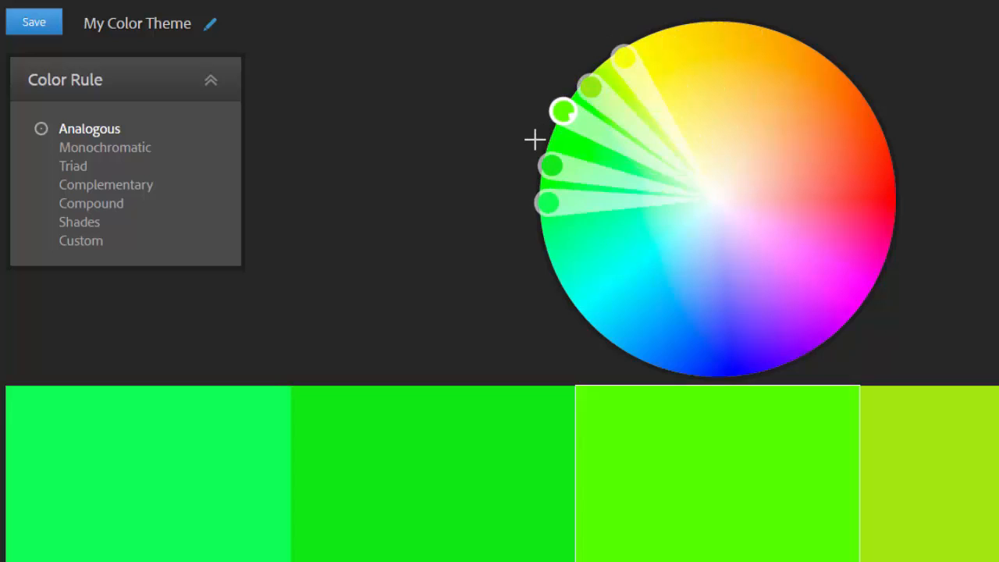
Step: Rotate the analogous handles from reds through greens and cyans round to blues and violets
left_click_drag(562, 111, 621, 248)
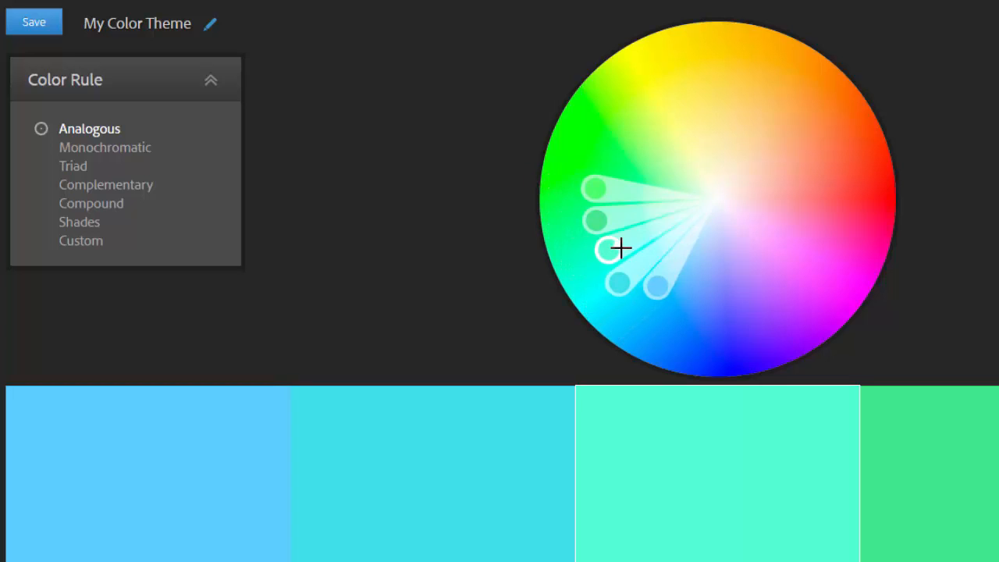
left_click_drag(621, 249, 715, 316)
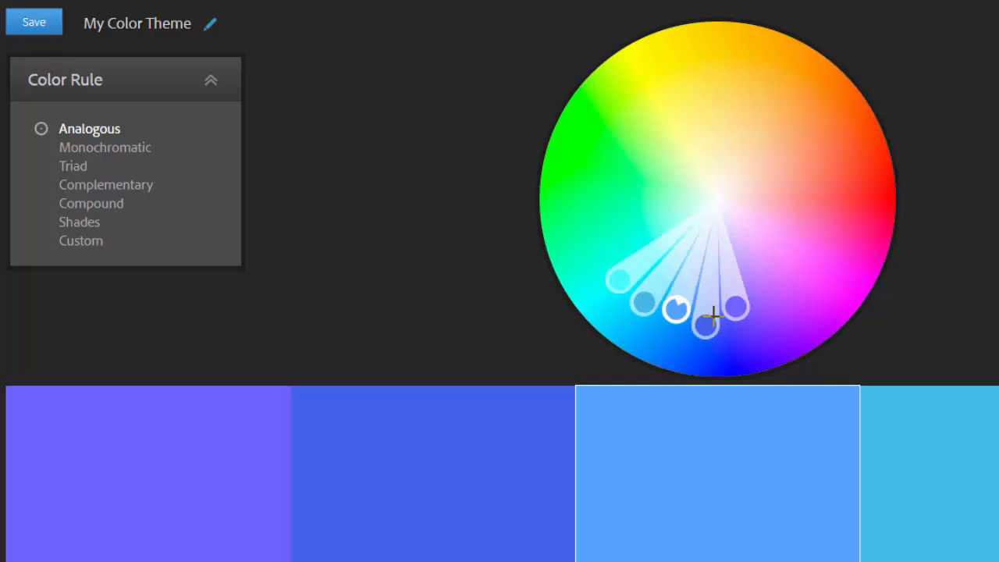
left_click_drag(714, 315, 668, 232)
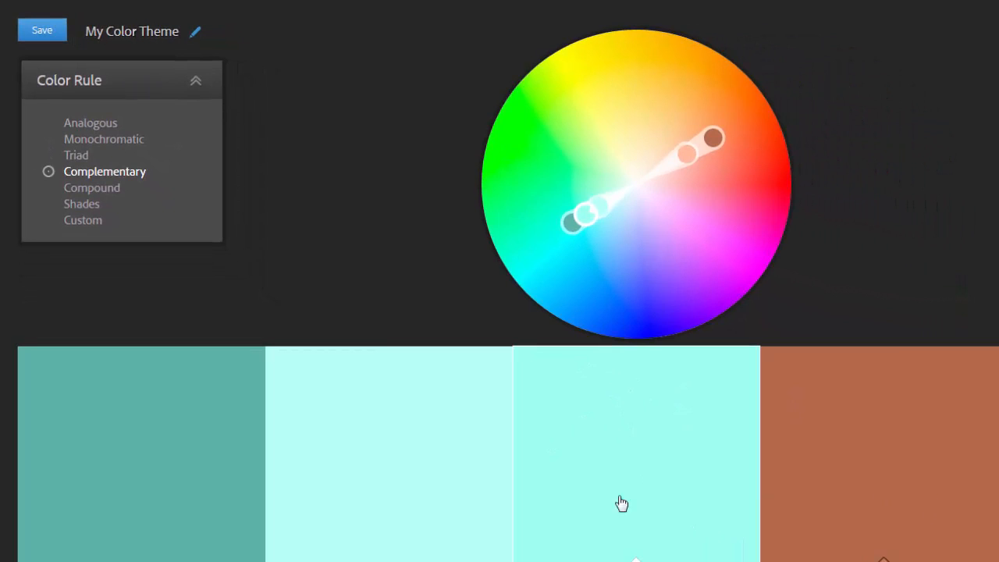
mouse_move(818, 465)
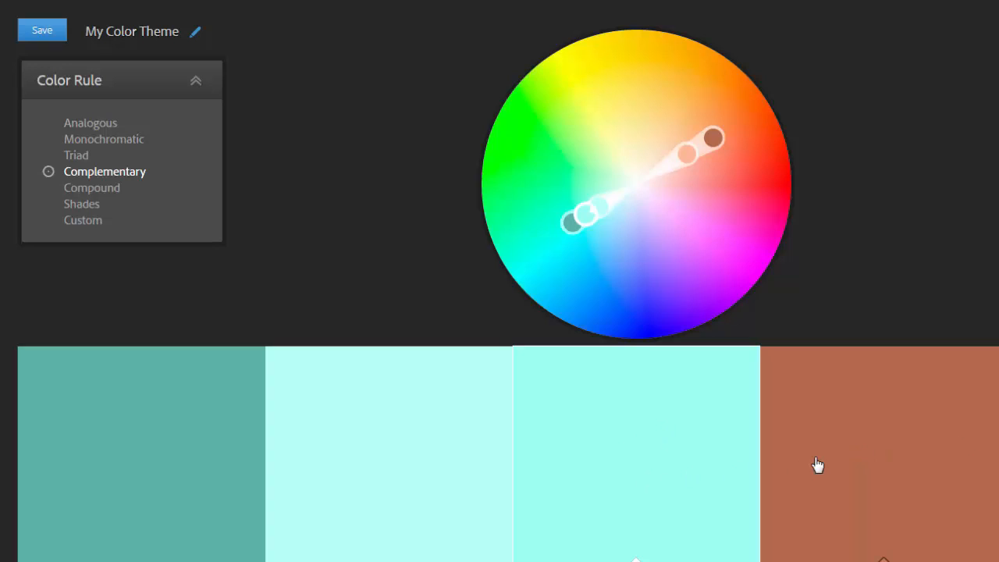
Step: Switch the colour rule so the teal base pairs with pink, pale aqua and mustard yellow
left_click(75, 155)
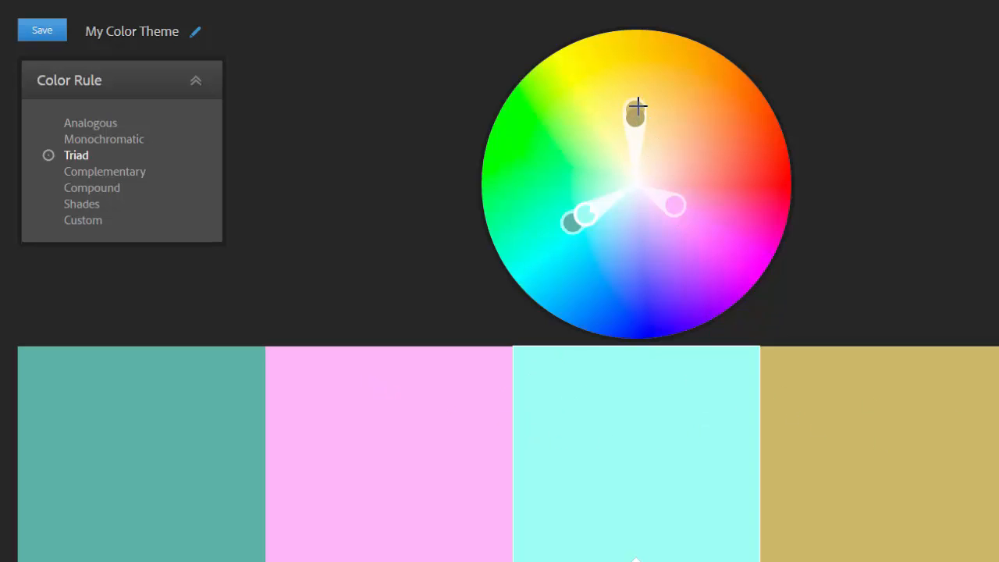
Step: Rotate the triad to blue, pink and green, then return to Analogous and shift it to pale greens
left_click_drag(637, 113, 627, 231)
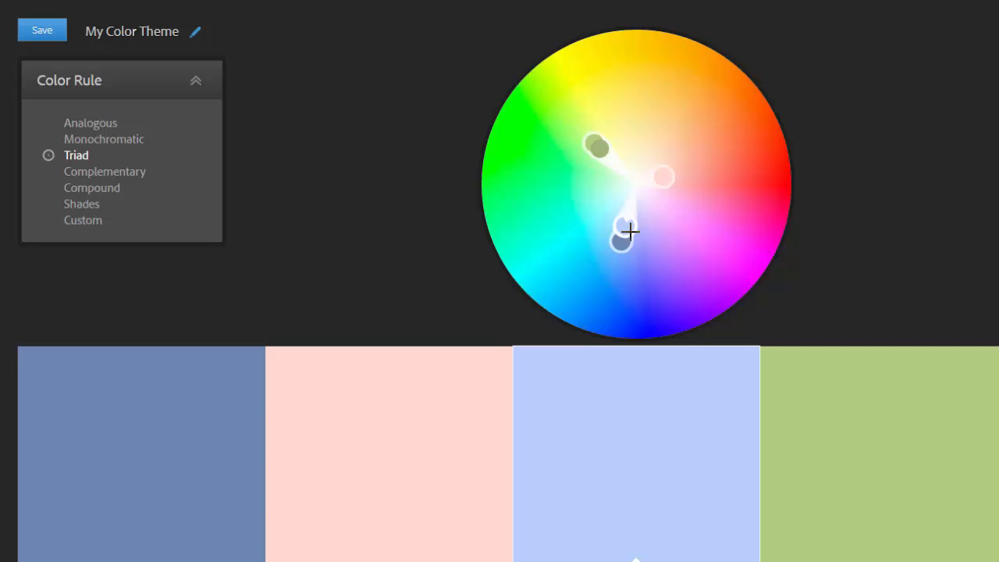
left_click(90, 122)
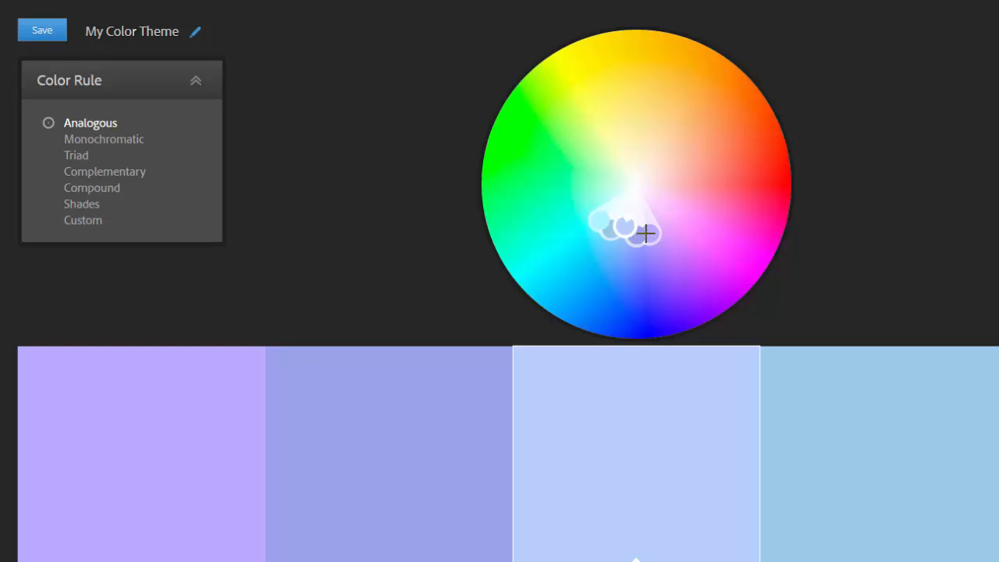
left_click_drag(644, 232, 601, 156)
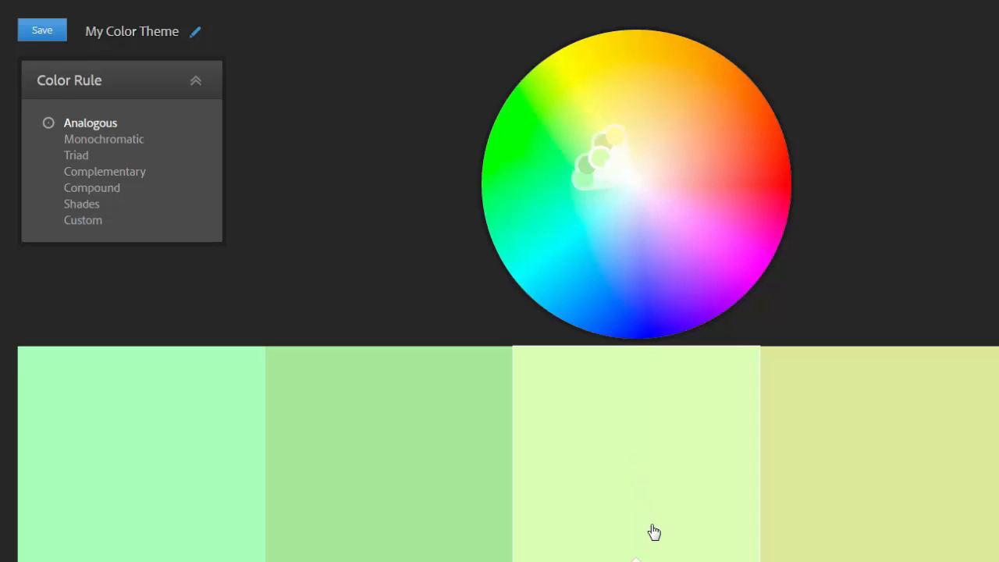
mouse_move(463, 449)
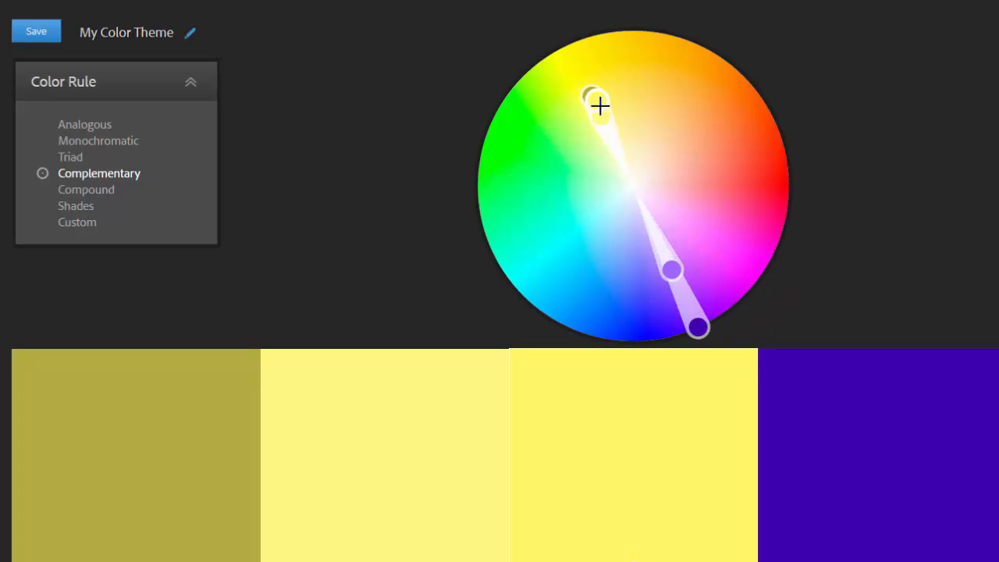
Step: Rotate the complementary pair to green and magenta, then switch the rule to Monochromatic teal shades
left_click(99, 125)
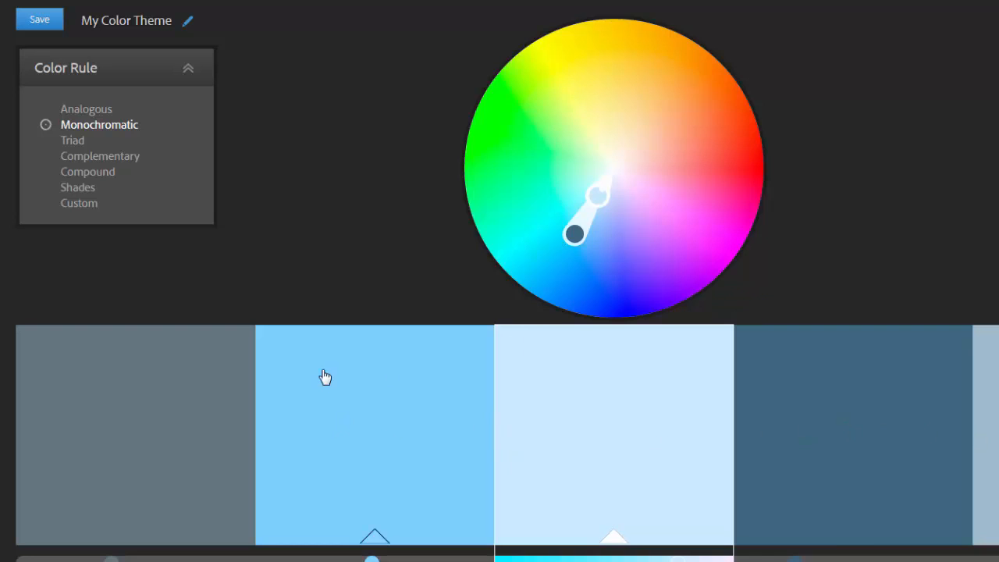
left_click(100, 156)
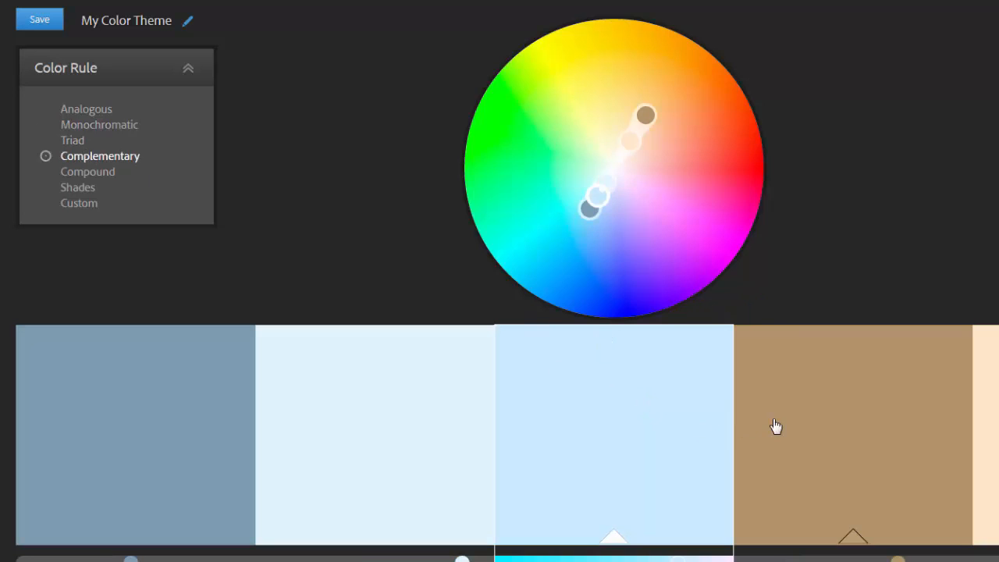
left_click_drag(596, 200, 515, 250)
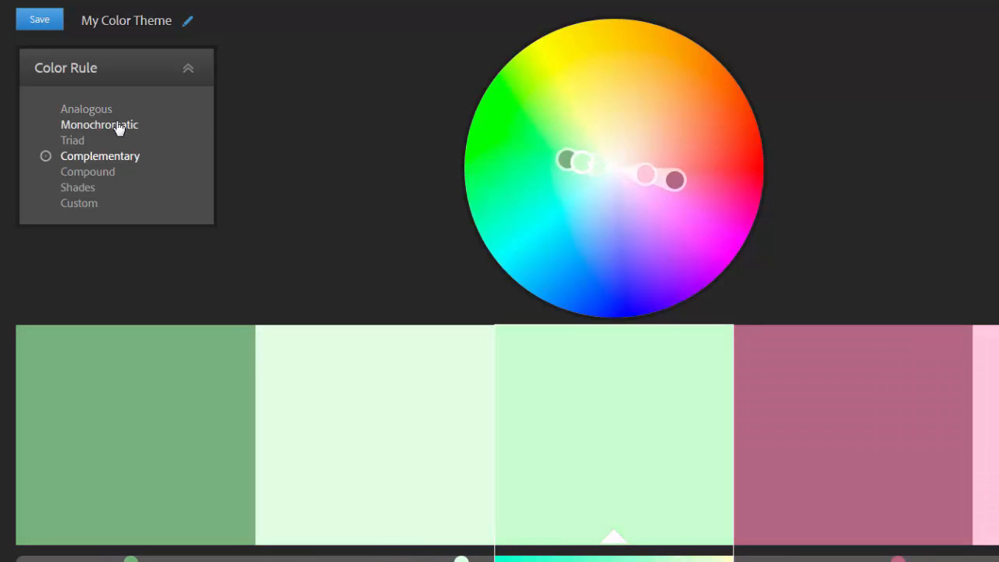
left_click(100, 125)
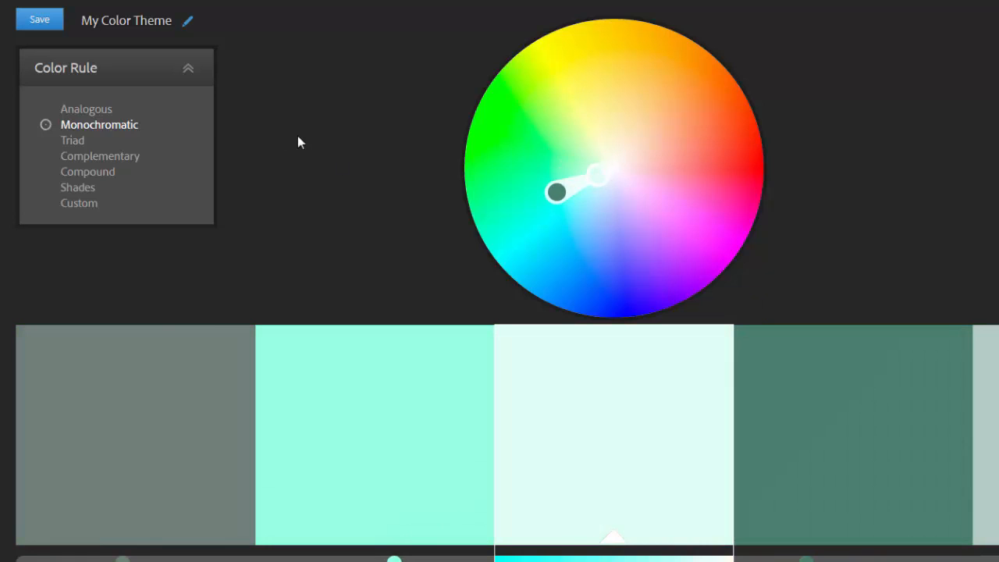
Step: Try Shades with the base pulled toward pale lavender, then switch to a Compound theme of purples and pale yellow
left_click(78, 188)
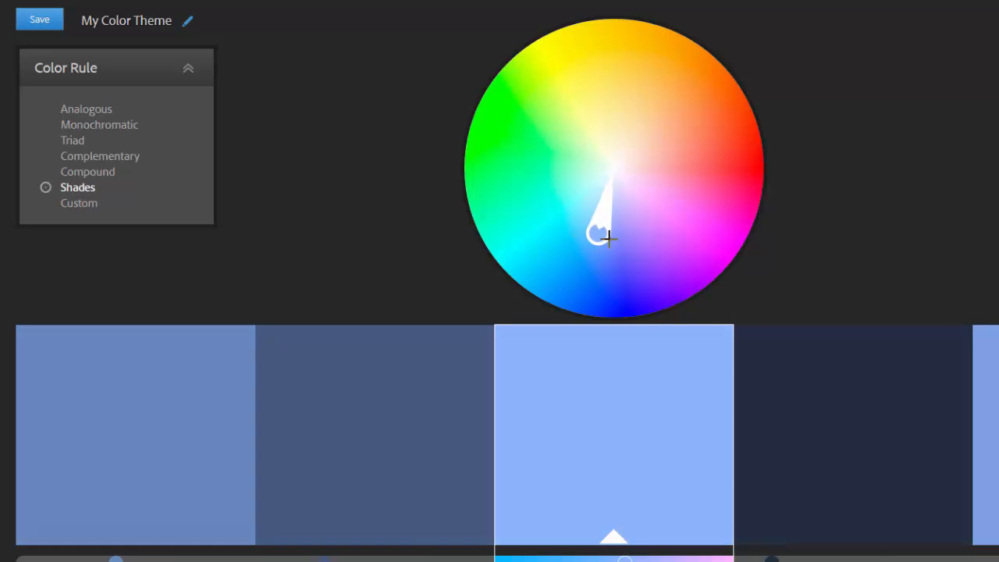
left_click_drag(606, 238, 627, 196)
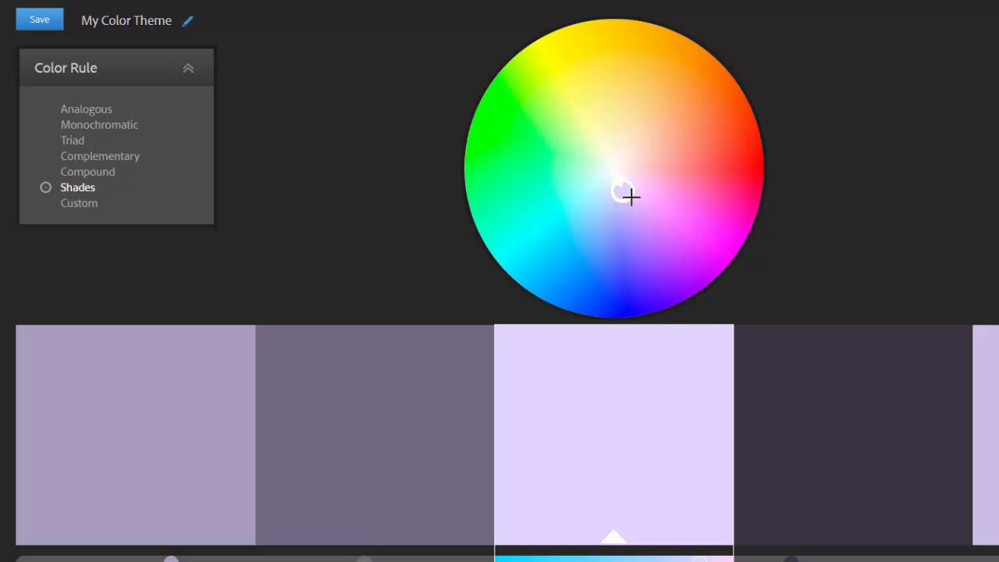
left_click(87, 170)
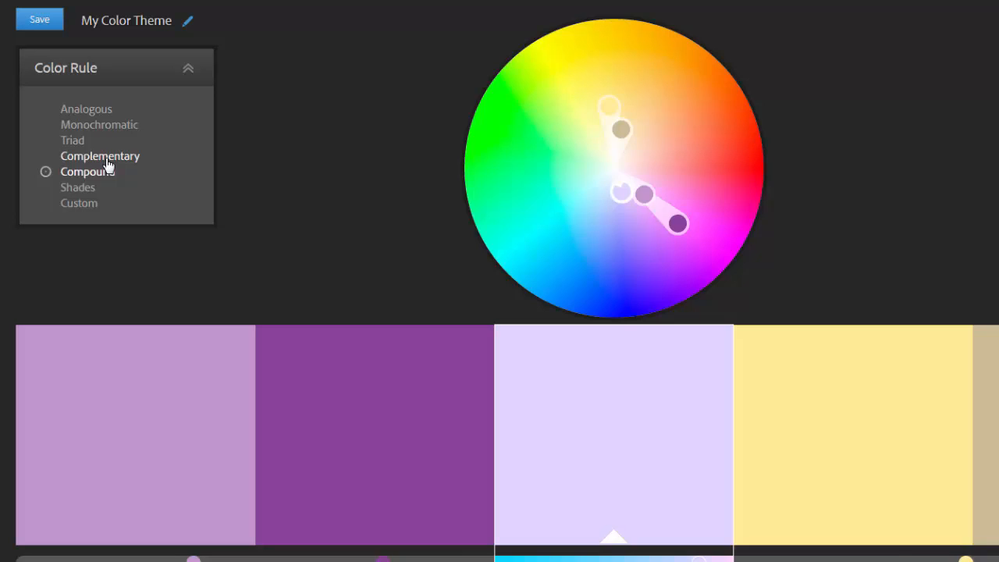
Step: Switch the rule to Monochromatic, giving grey, violet, lilac and deep purple swatches
left_click(100, 125)
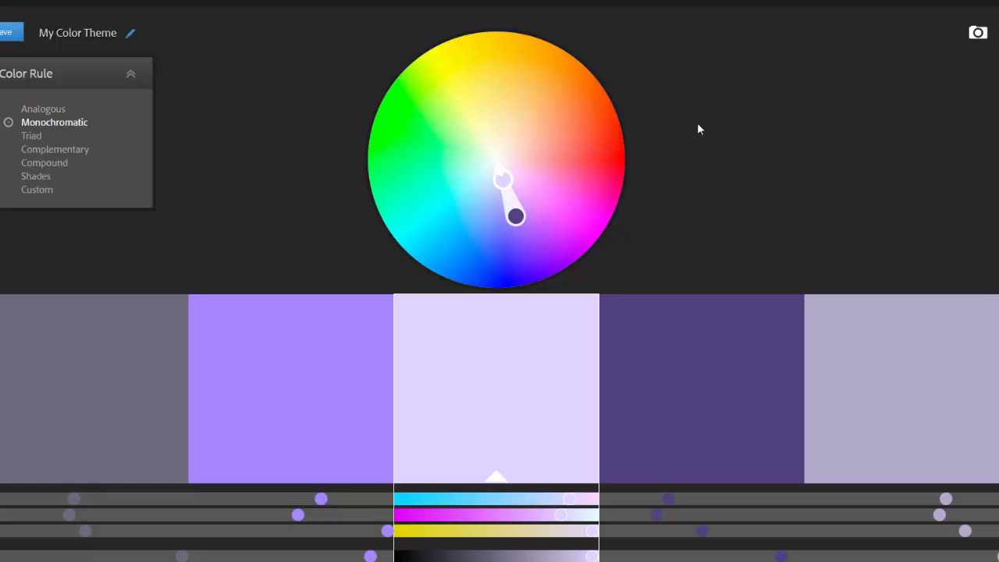
Step: Drag the monochromatic base toward red and mute it to terracotta browns and greys
left_click_drag(515, 215, 575, 141)
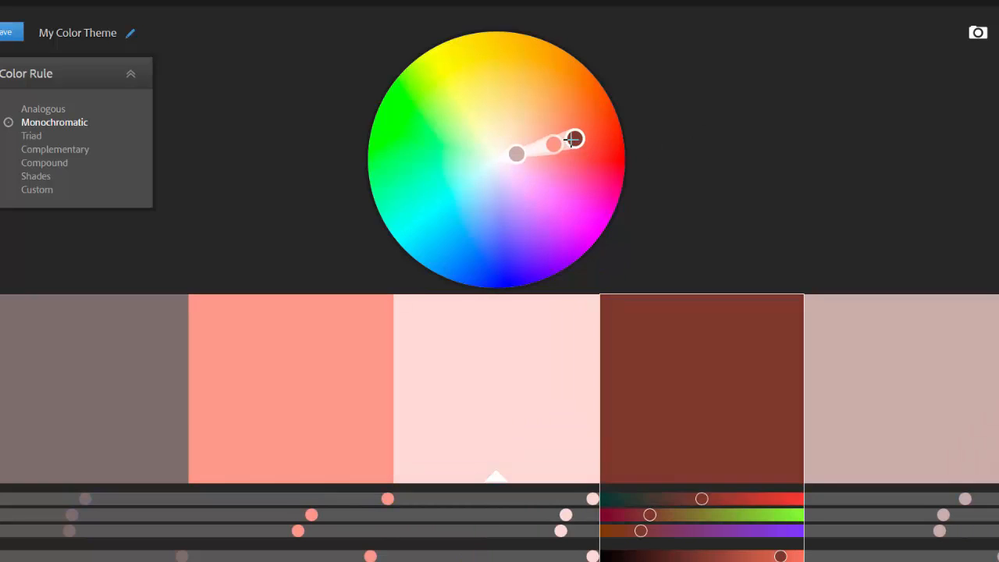
left_click_drag(574, 139, 555, 139)
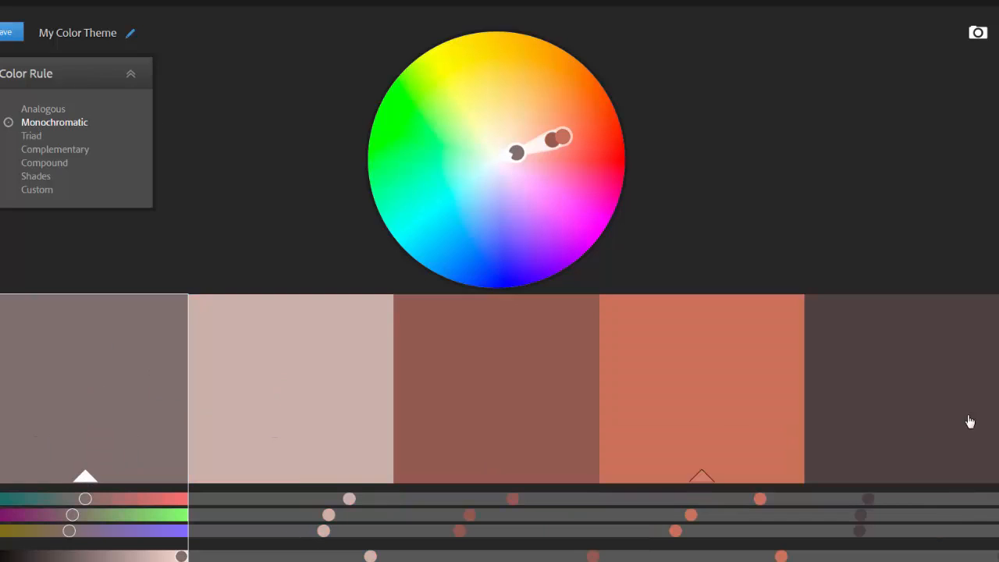
mouse_move(666, 378)
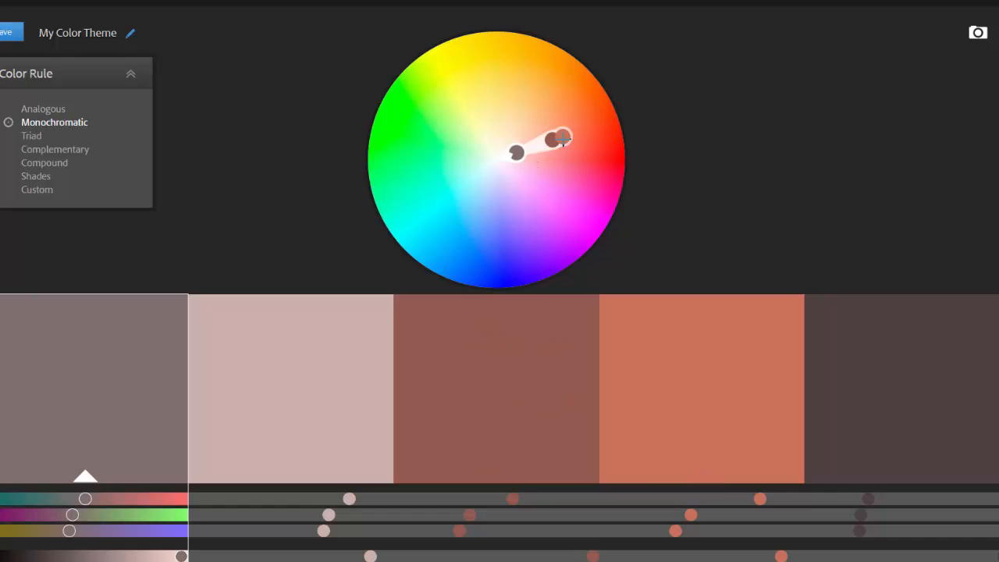
left_click_drag(560, 137, 509, 50)
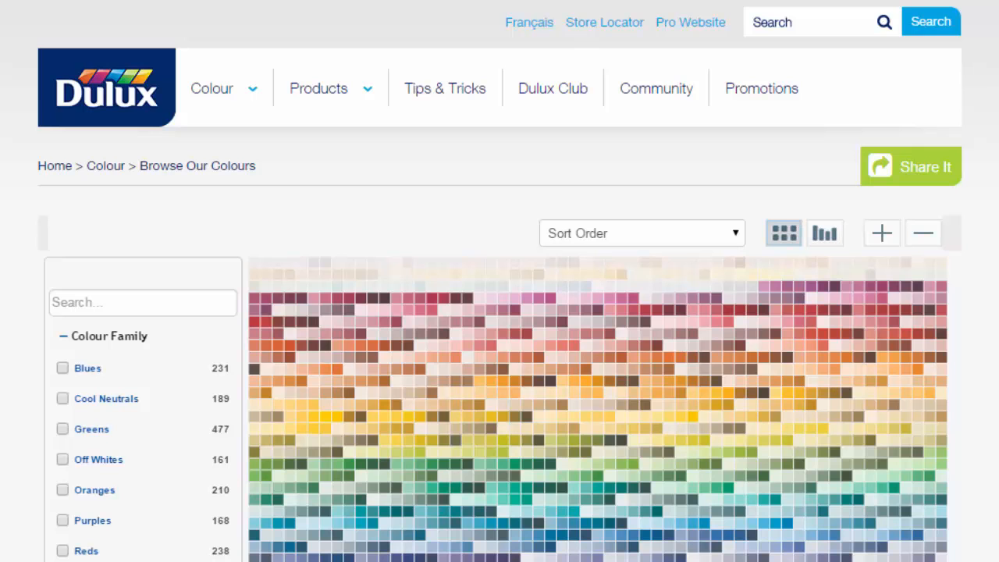
Step: Select the Toast Brown swatch to show its Warm Neutrals family and card C54-246 details
left_click(474, 434)
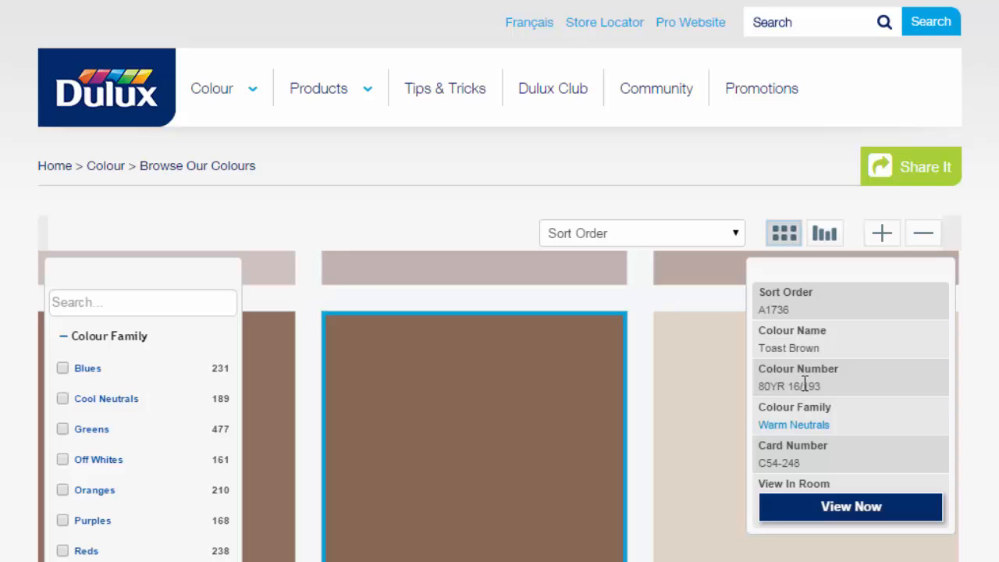
mouse_move(434, 474)
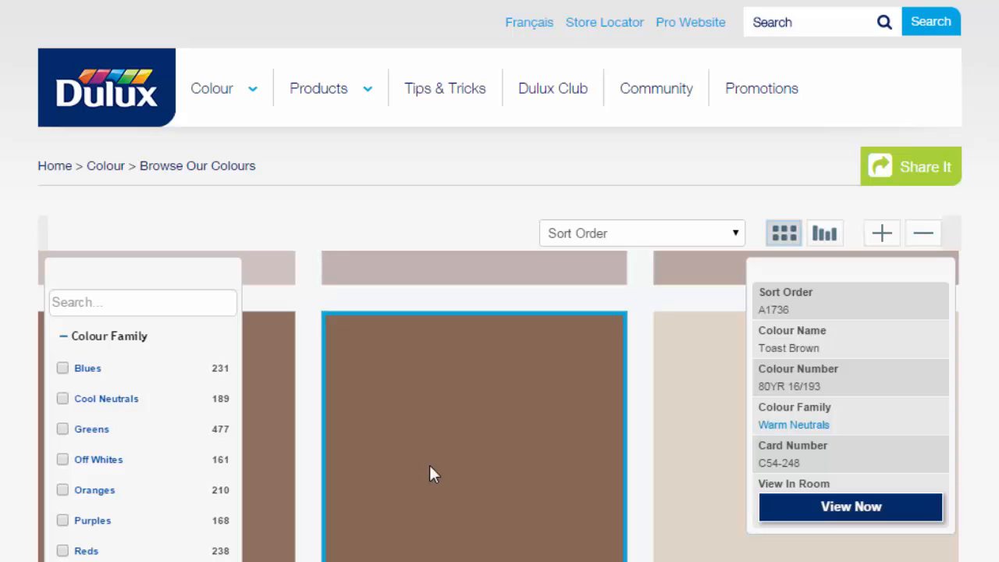
mouse_move(465, 296)
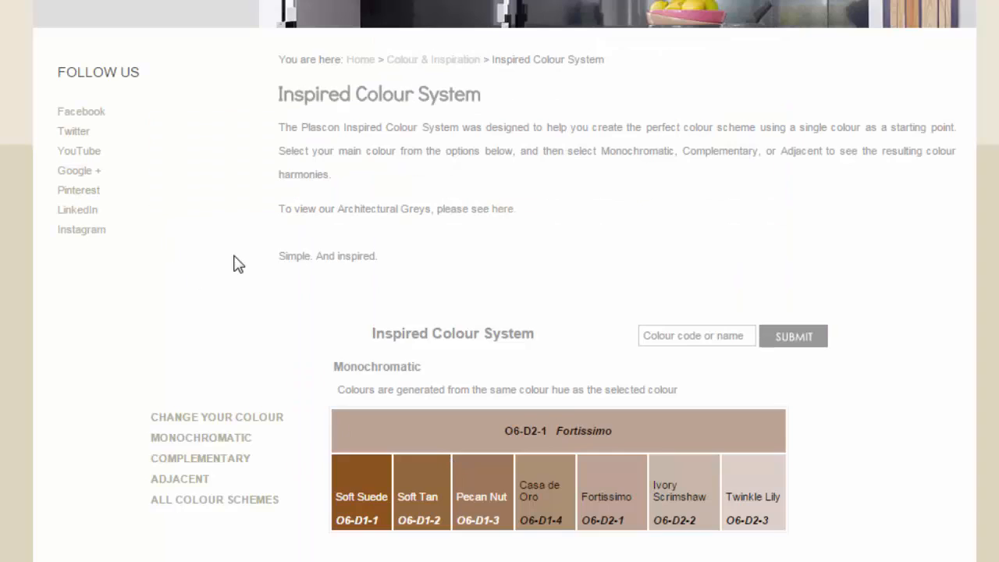
Step: Scroll the Inspired Colour System page to the Fortissimo O6-D2-1 monochromatic browns scheme
scroll("down", 3)
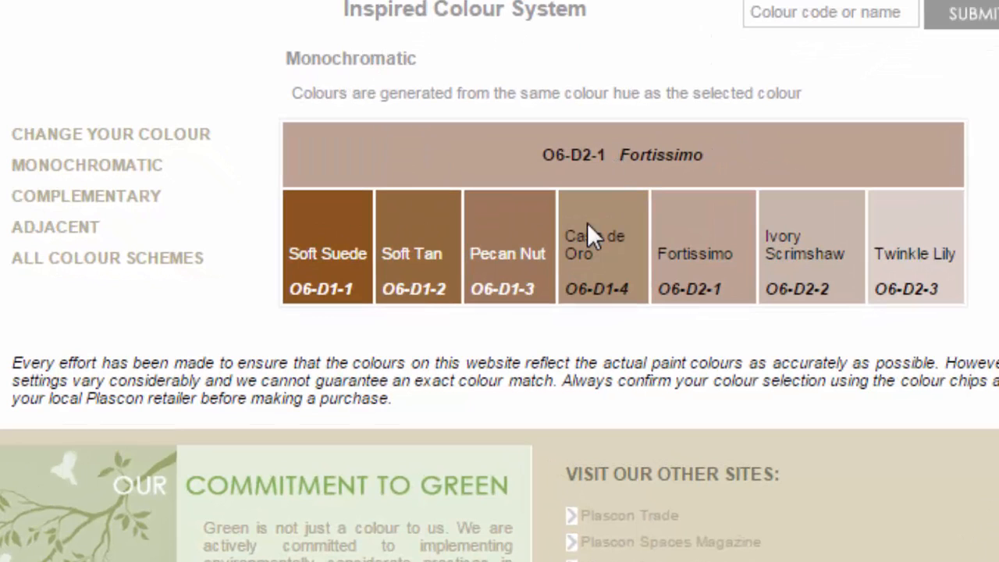
mouse_move(97, 203)
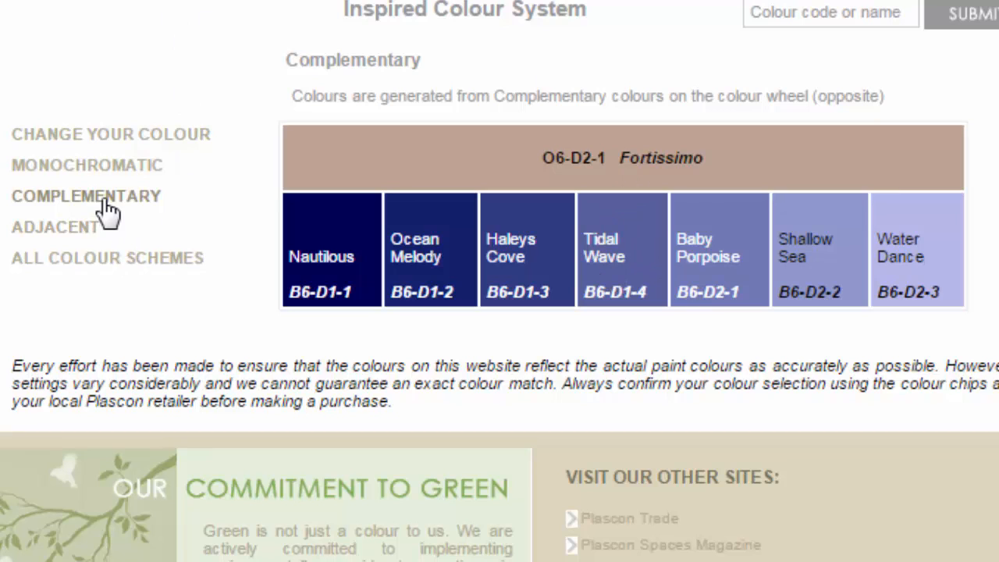
Step: Browse Fortissimo's Complementary and Adjacent schemes and bring up Njabulo R6-A1-1's monochromatic corals and pinks
left_click(55, 226)
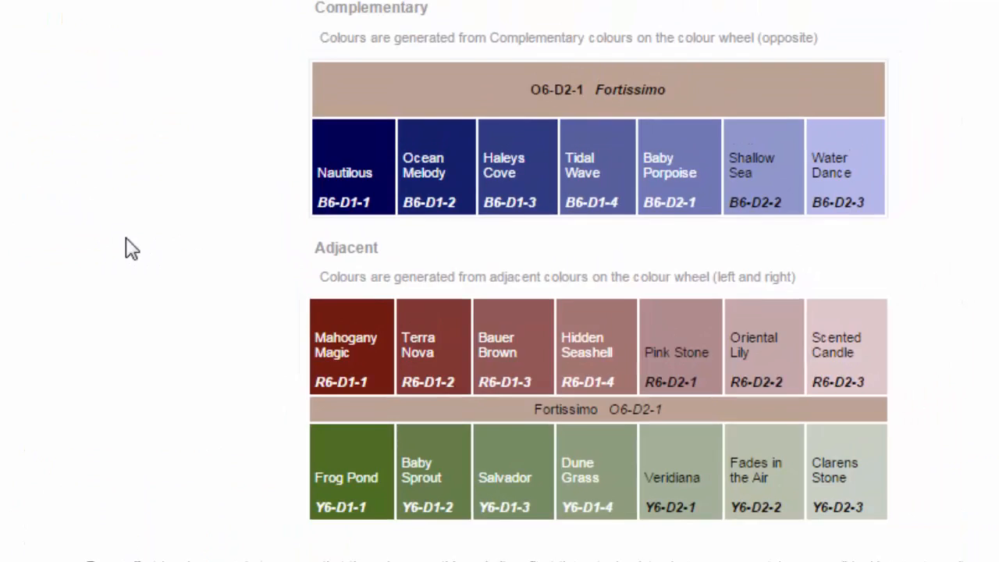
scroll("up", 3)
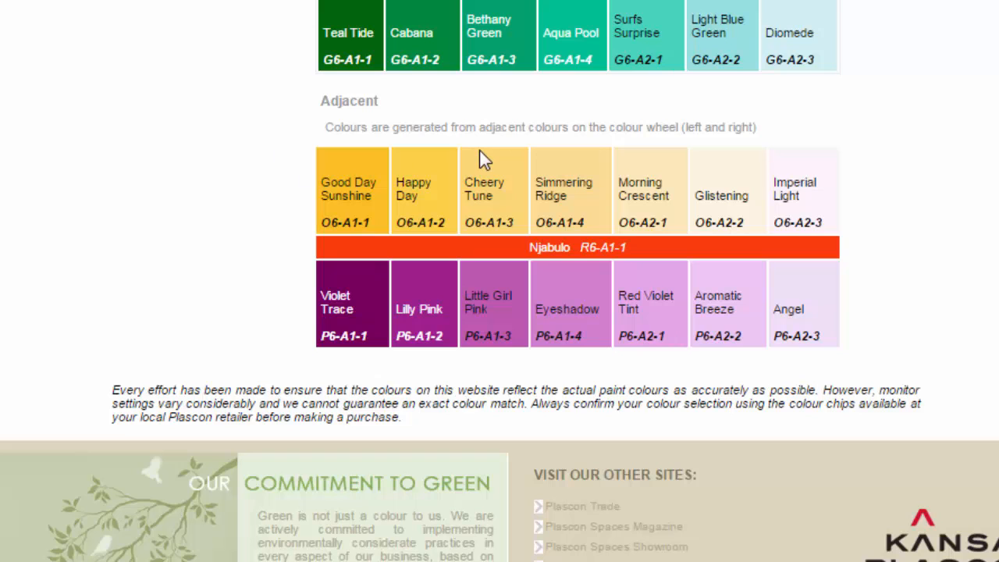
scroll("up", 3)
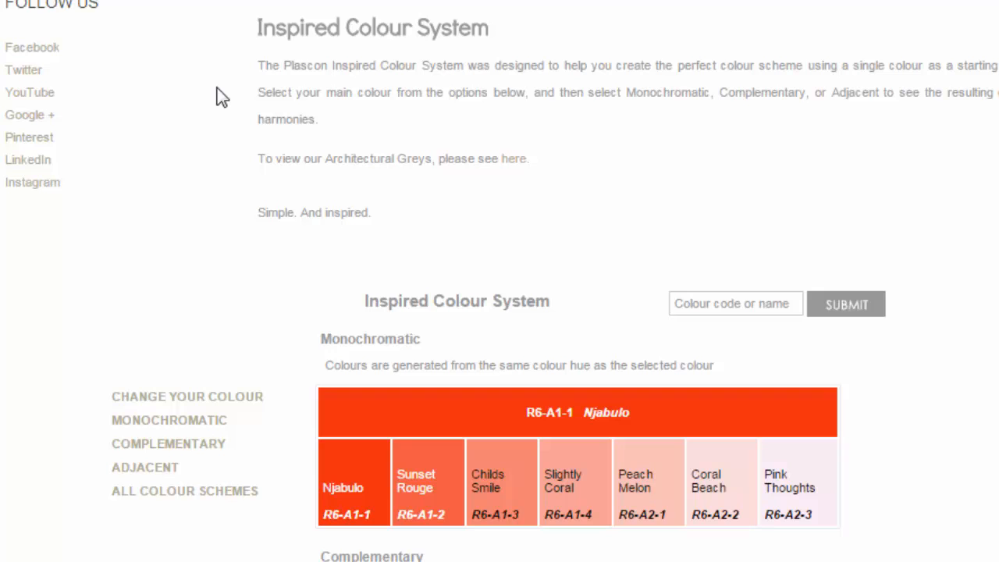